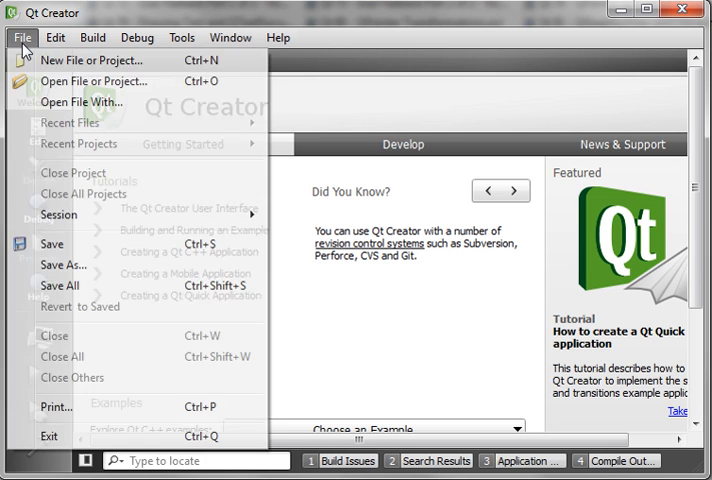
Start a new Qt GUI Application project named MyTest located in E:\Test
{"action": "left_click", "coordinate": [90, 60]}
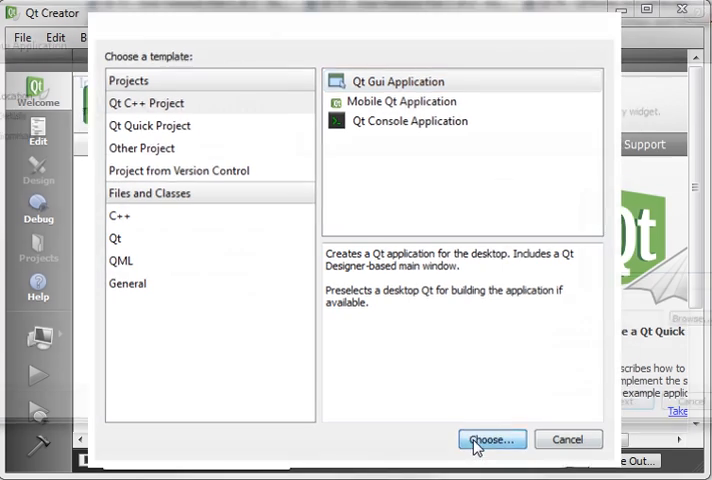
{"action": "left_click", "coordinate": [492, 440]}
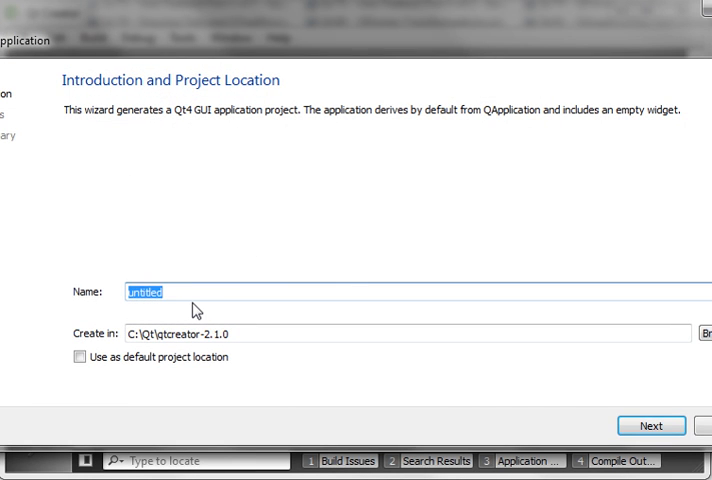
{"action": "type", "text": "MyTest"}
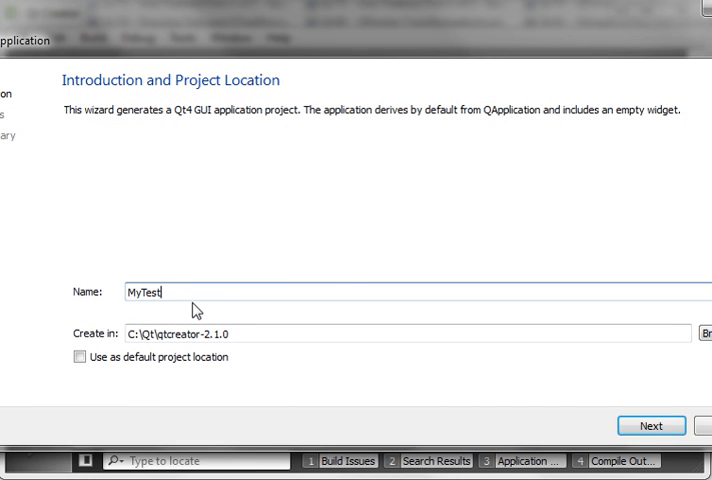
{"action": "type", "text": "E:\\Te"}
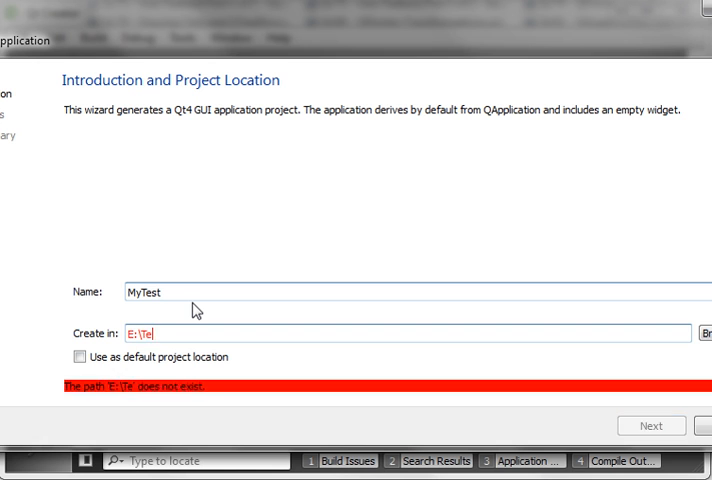
{"action": "type", "text": "st"}
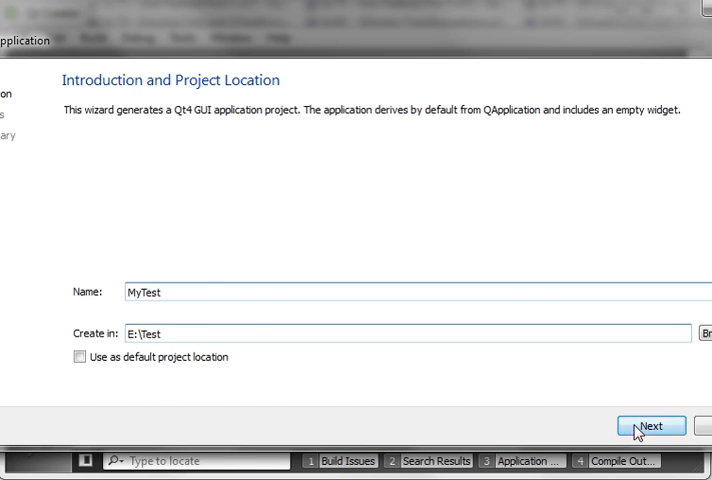
Base the main class on QDialog and finish creating the MyTest project
{"action": "left_click", "coordinate": [648, 424]}
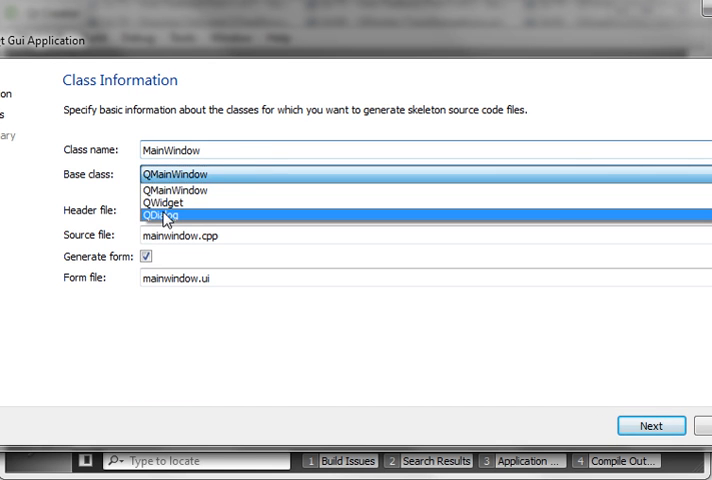
{"action": "left_click", "coordinate": [650, 424]}
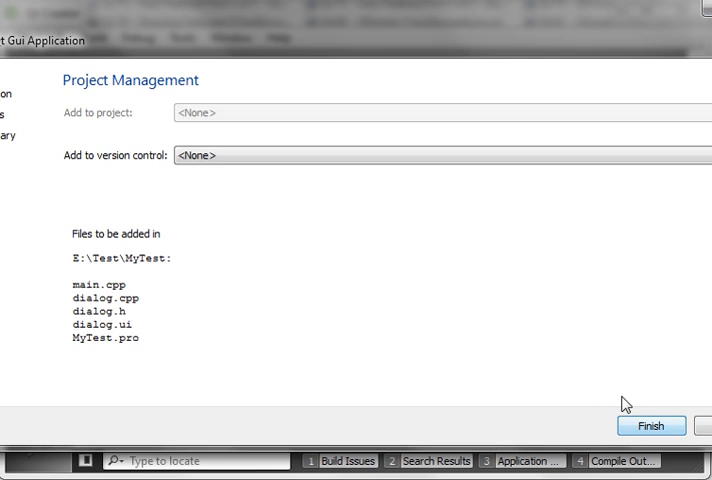
{"action": "left_click", "coordinate": [650, 424]}
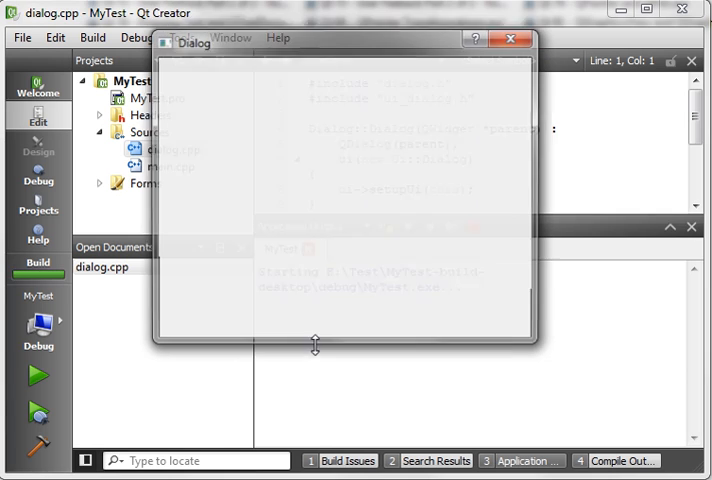
Close the running debug build's empty Dialog window
{"action": "left_click", "coordinate": [512, 40]}
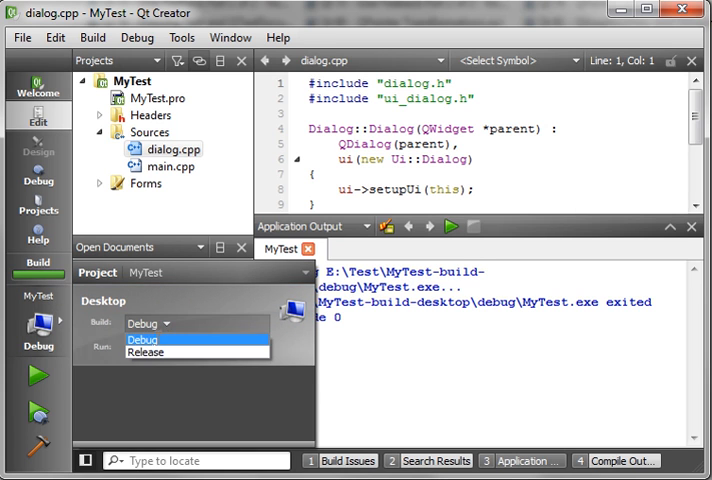
Switch the build to Release, run MyTest, then close its Dialog window
{"action": "left_click", "coordinate": [146, 352]}
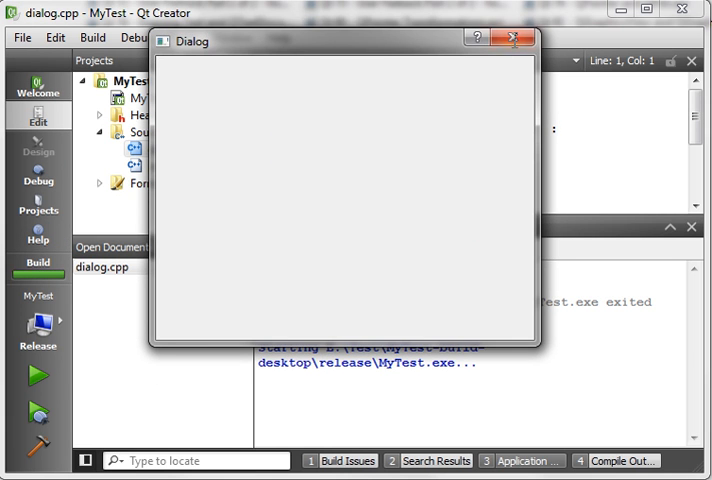
{"action": "left_click", "coordinate": [516, 40]}
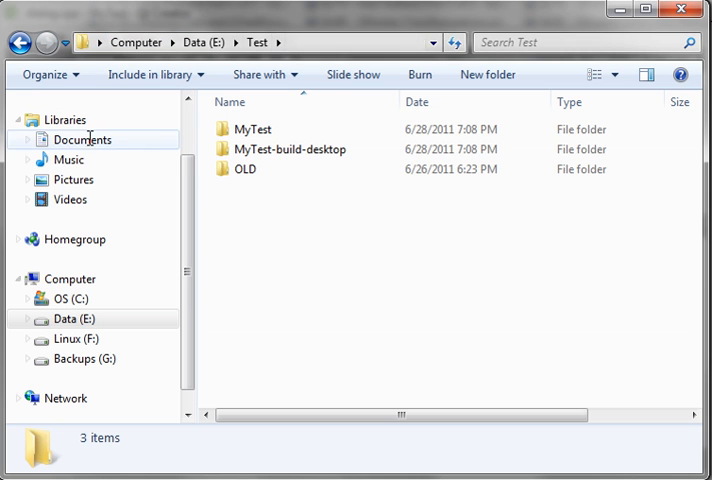
Browse MyTest-build-desktop's debug and release folders and locate the release MyTest.exe
{"action": "double_click", "coordinate": [292, 148]}
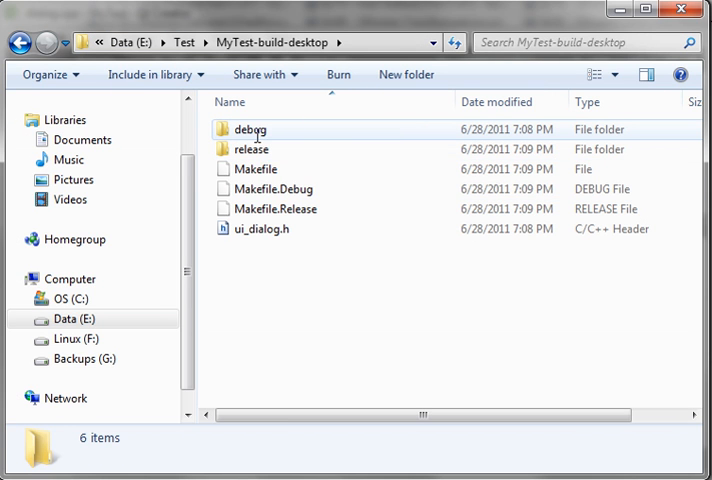
{"action": "left_click", "coordinate": [252, 148]}
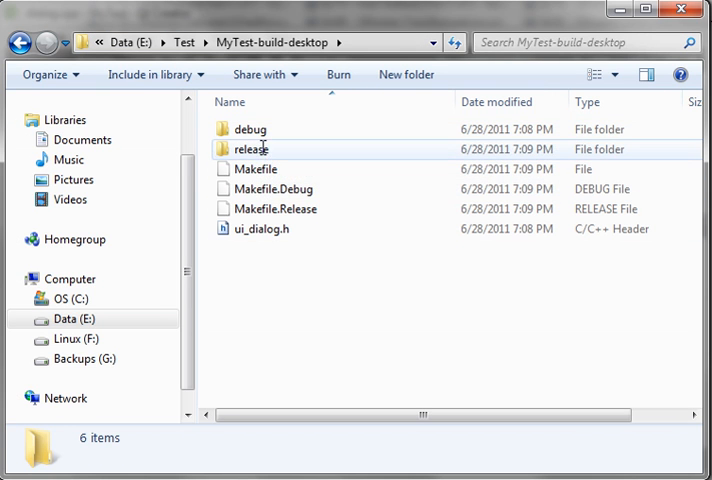
{"action": "double_click", "coordinate": [252, 128]}
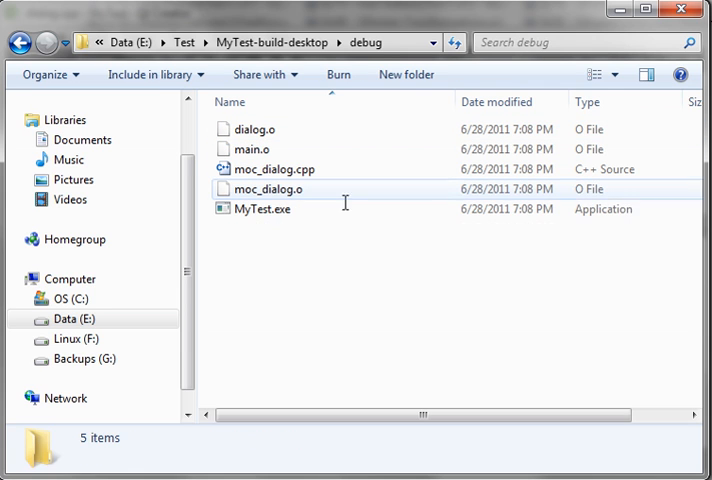
{"action": "left_click", "coordinate": [264, 208]}
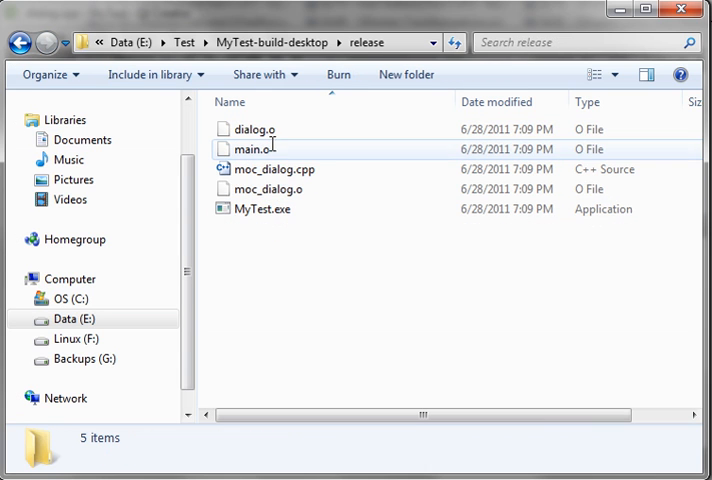
{"action": "left_click", "coordinate": [264, 208]}
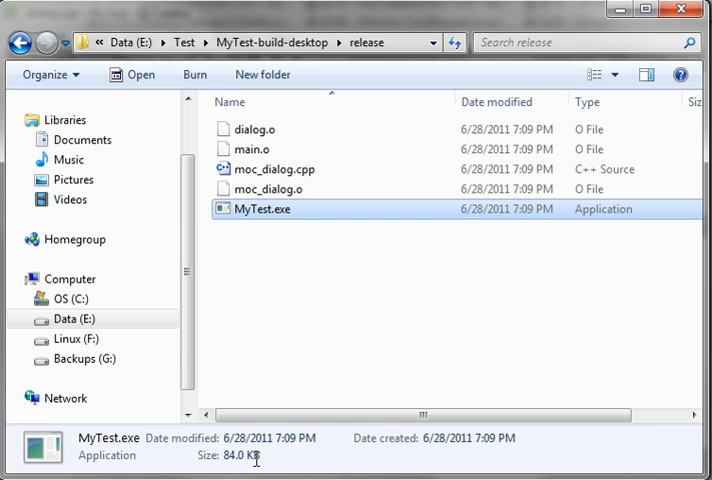
{"action": "mouse_move", "coordinate": [280, 208]}
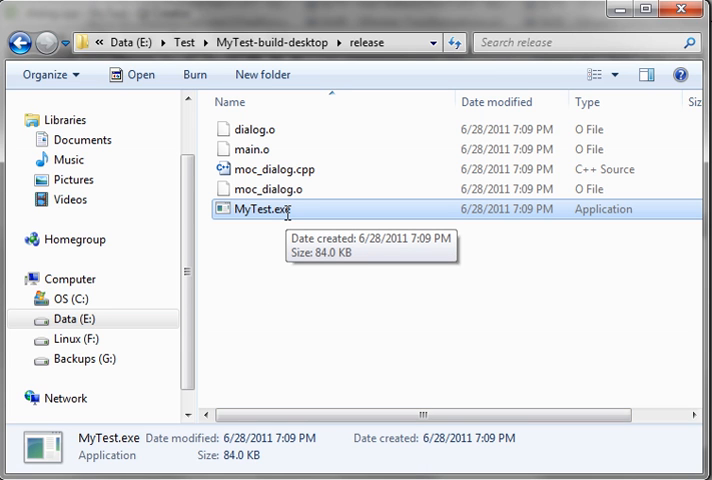
{"action": "mouse_move", "coordinate": [284, 210]}
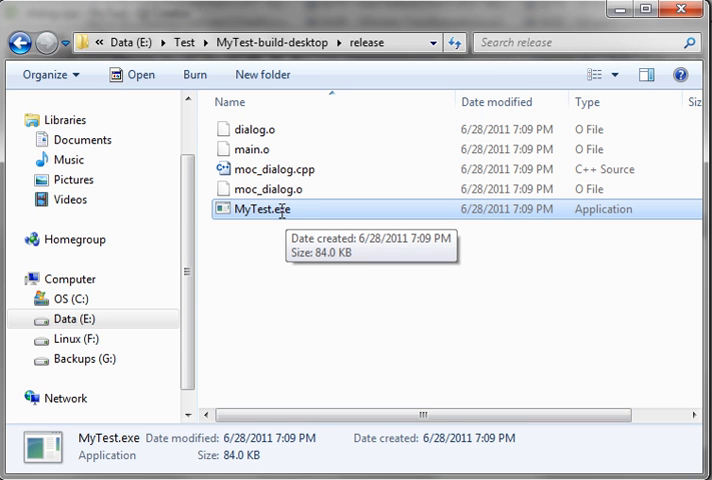
{"action": "double_click", "coordinate": [264, 208]}
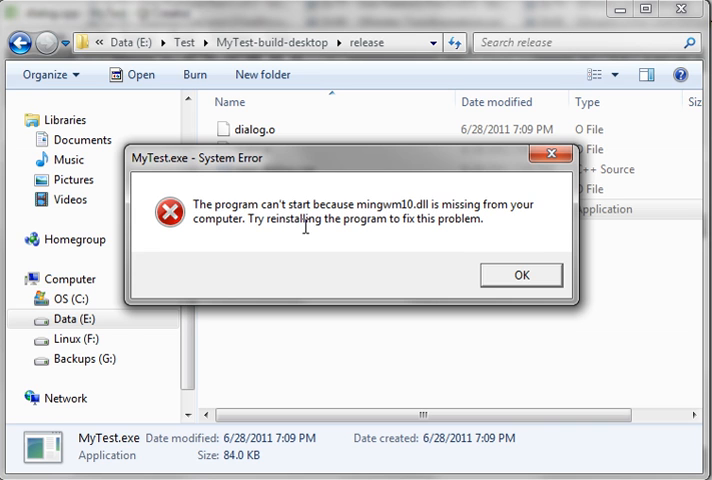
{"action": "mouse_move", "coordinate": [520, 274]}
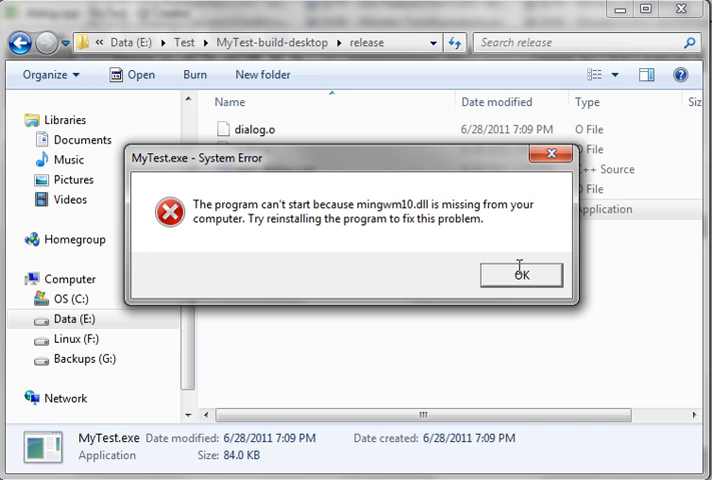
{"action": "left_click", "coordinate": [520, 274]}
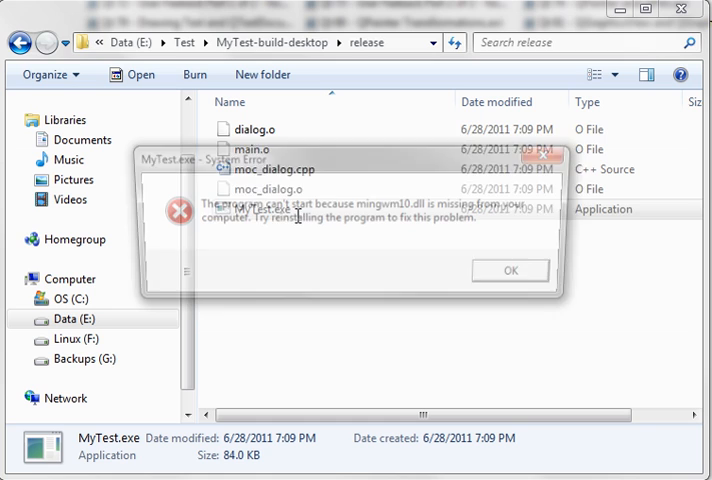
{"action": "left_click", "coordinate": [510, 270]}
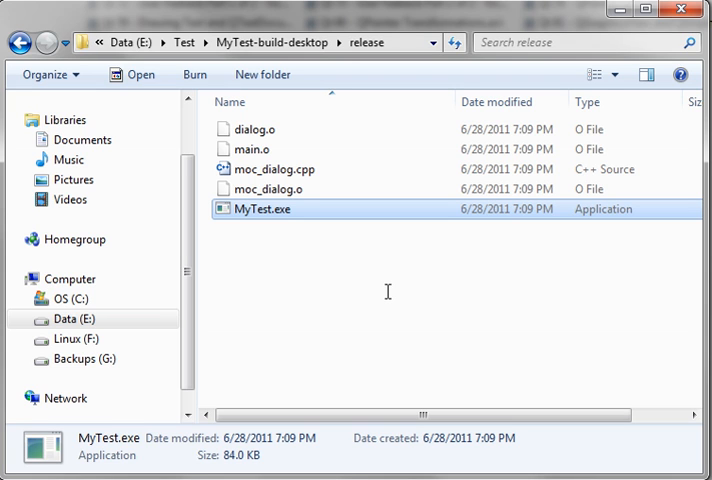
{"action": "double_click", "coordinate": [268, 208]}
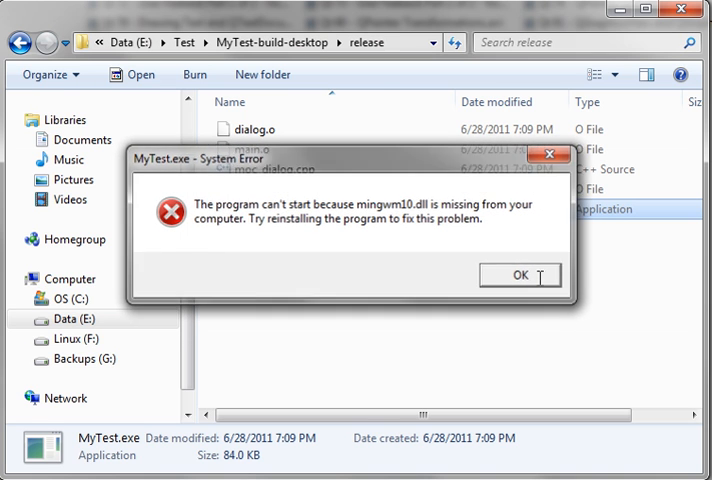
{"action": "left_click", "coordinate": [520, 276]}
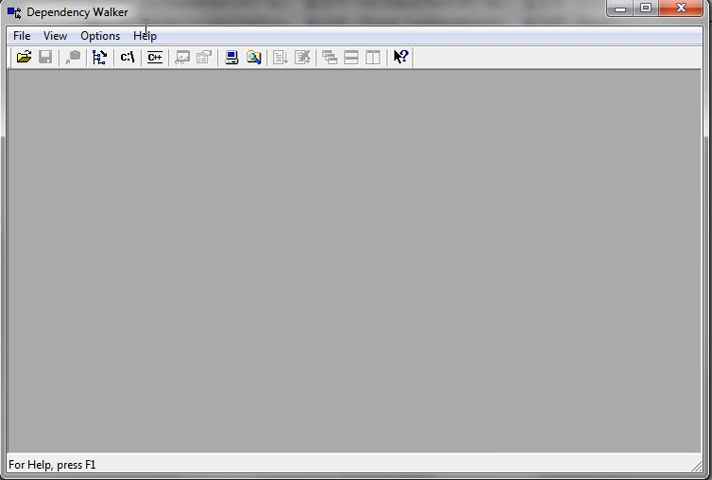
Load the release MyTest.exe into Dependency Walker for analysis
{"action": "left_click", "coordinate": [144, 36]}
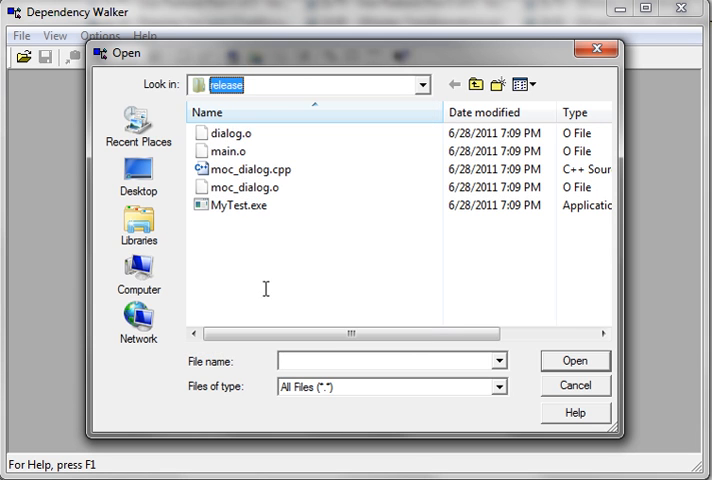
{"action": "left_click", "coordinate": [242, 204]}
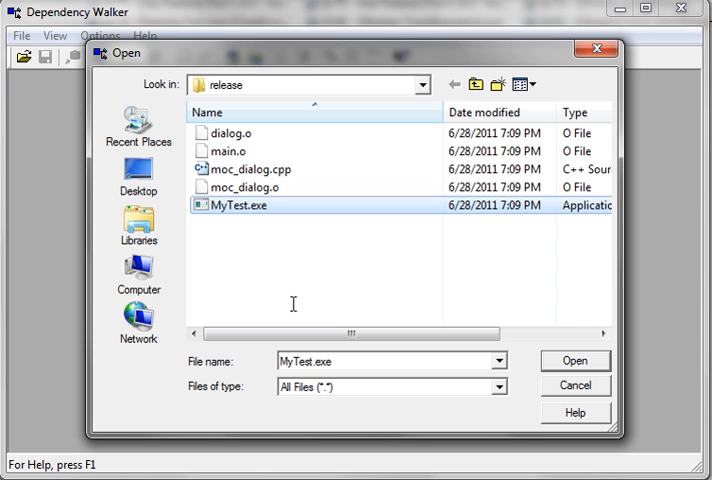
{"action": "mouse_move", "coordinate": [240, 204]}
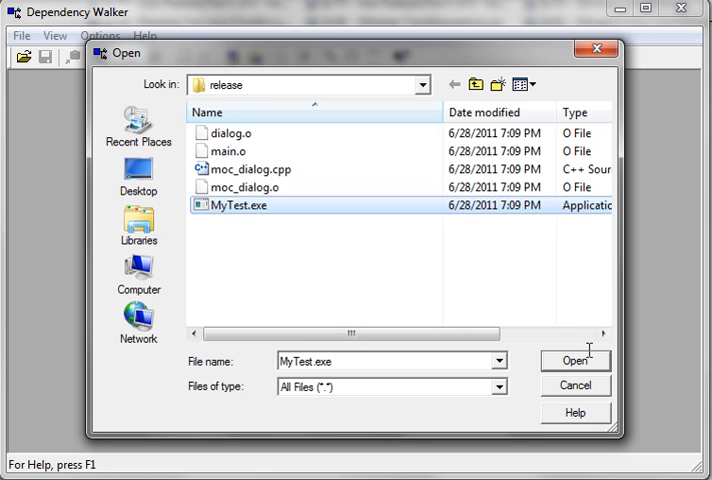
{"action": "left_click", "coordinate": [576, 360]}
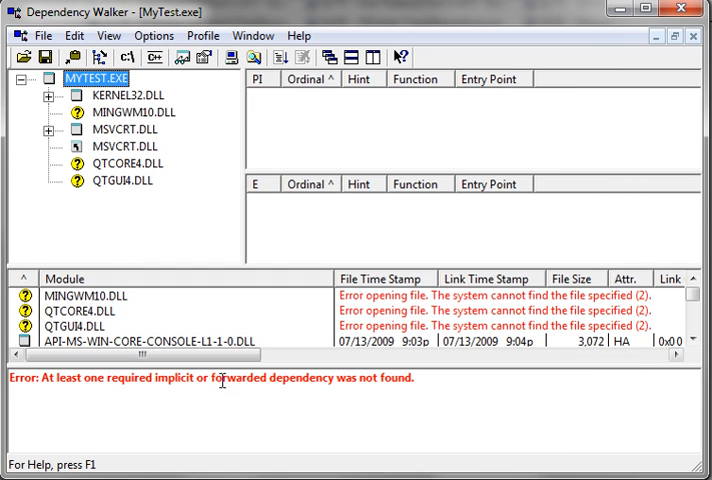
Inspect imports from KERNEL32, MSVCRT and the missing MINGWM10, QTCORE4 and QTGUI4 DLLs
{"action": "left_click", "coordinate": [96, 296]}
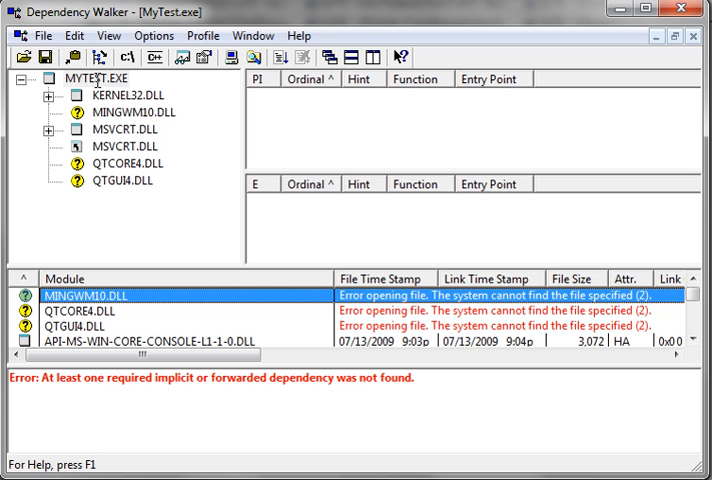
{"action": "left_click", "coordinate": [128, 94]}
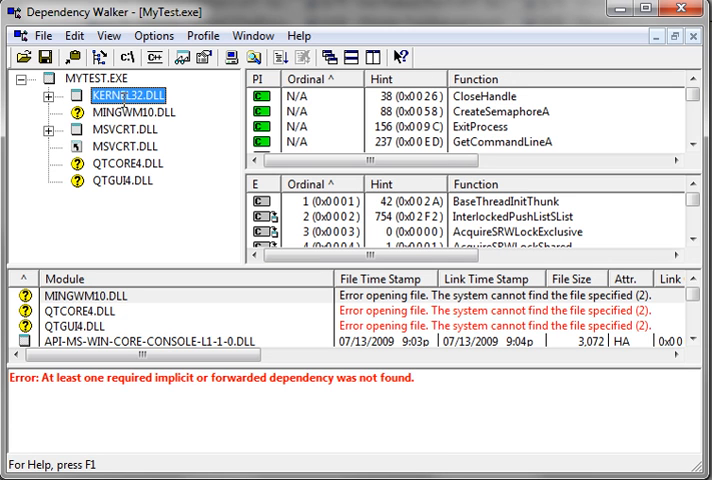
{"action": "left_click", "coordinate": [124, 128]}
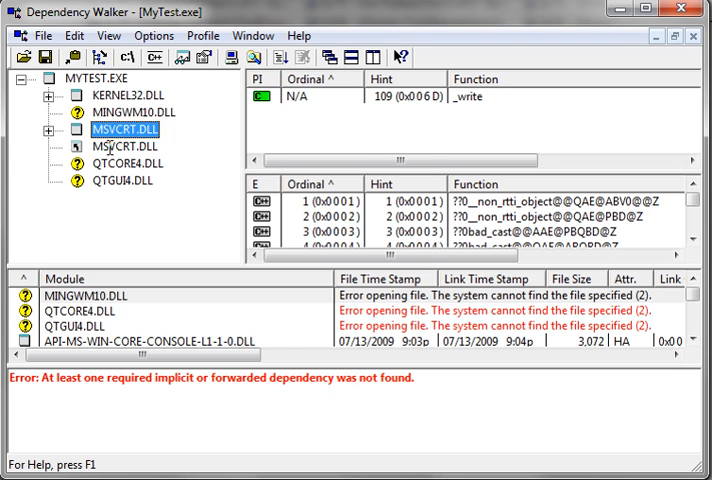
{"action": "left_click", "coordinate": [124, 146]}
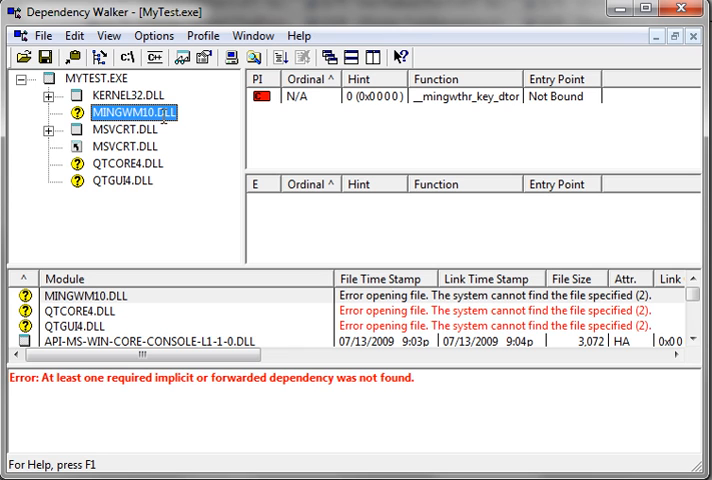
{"action": "left_click", "coordinate": [124, 128]}
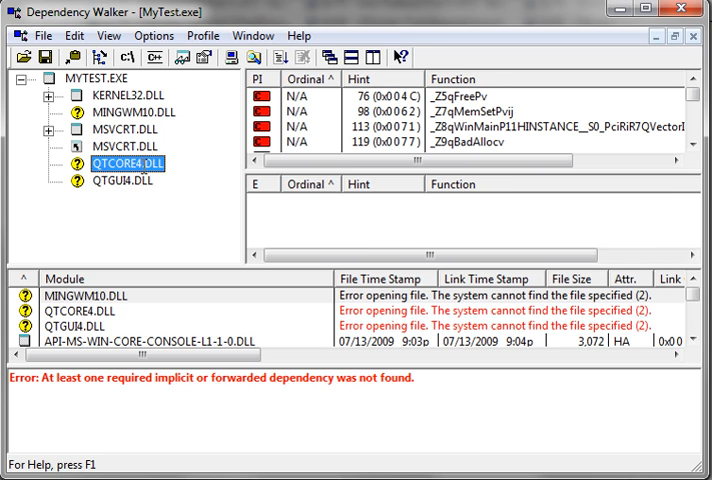
{"action": "left_click", "coordinate": [126, 180]}
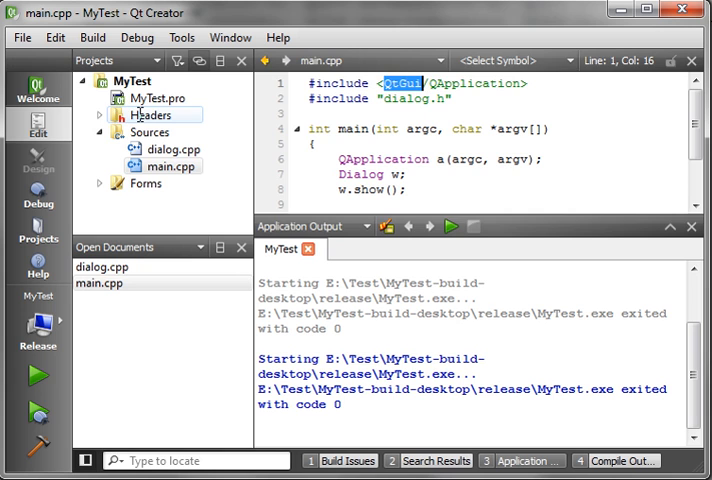
View MyTest.pro and highlight its QT += core gui module line
{"action": "double_click", "coordinate": [156, 98]}
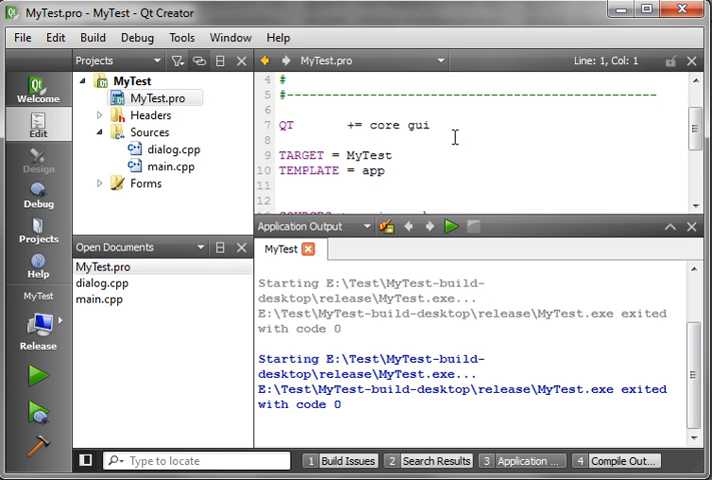
{"action": "left_click", "coordinate": [420, 126]}
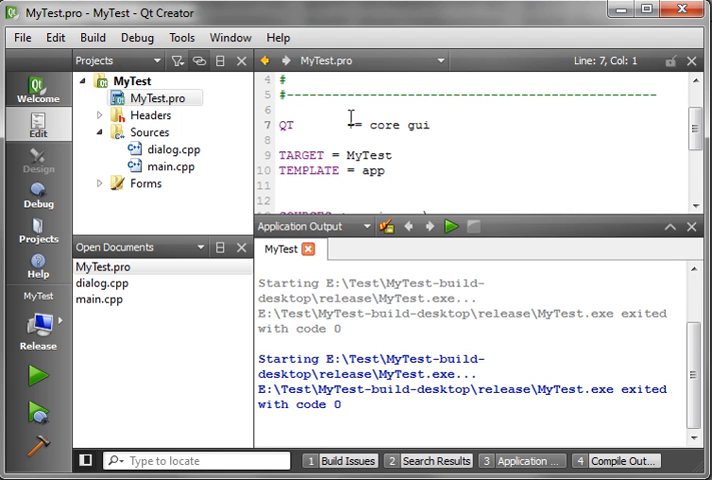
{"action": "double_click", "coordinate": [384, 124]}
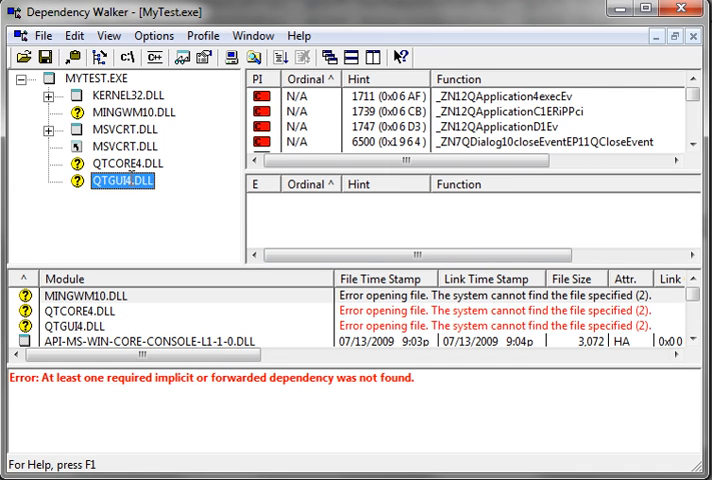
{"action": "left_click", "coordinate": [128, 164]}
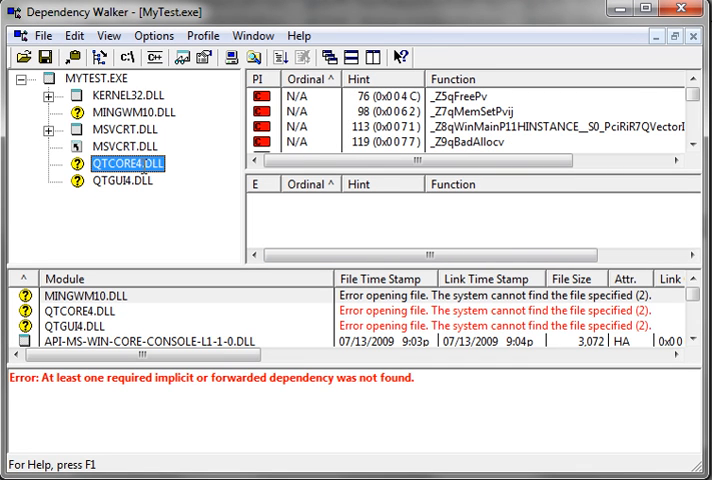
{"action": "left_click", "coordinate": [124, 180]}
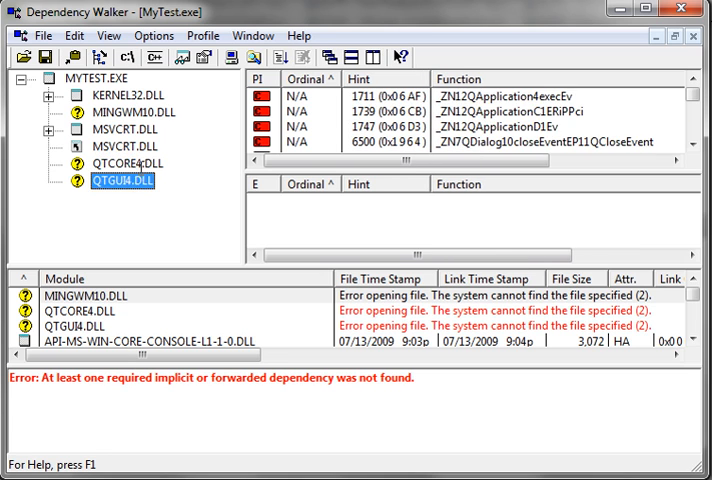
{"action": "left_click", "coordinate": [124, 164]}
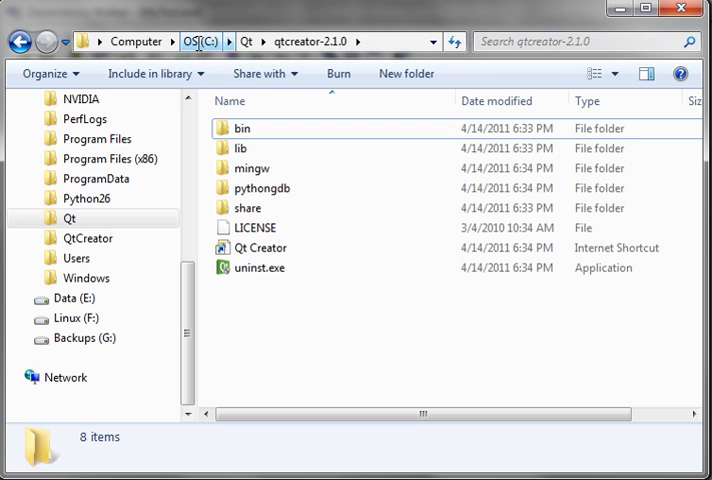
Navigate to C:\Qt\2010.05\mingw\bin and select mingwm10.dll
{"action": "left_click", "coordinate": [244, 40]}
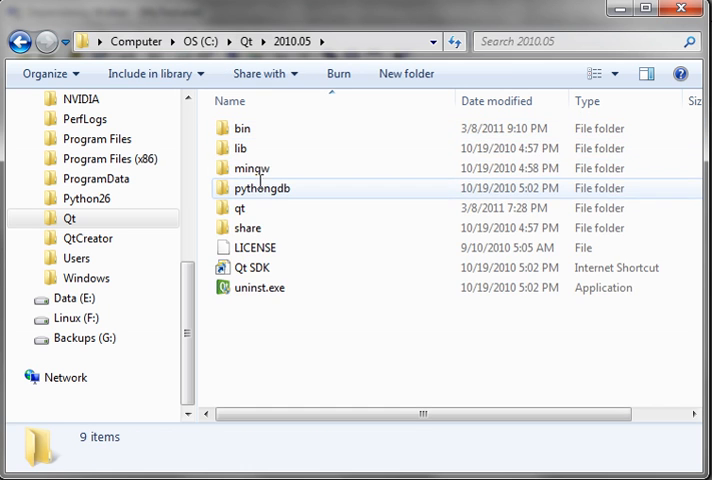
{"action": "double_click", "coordinate": [252, 168]}
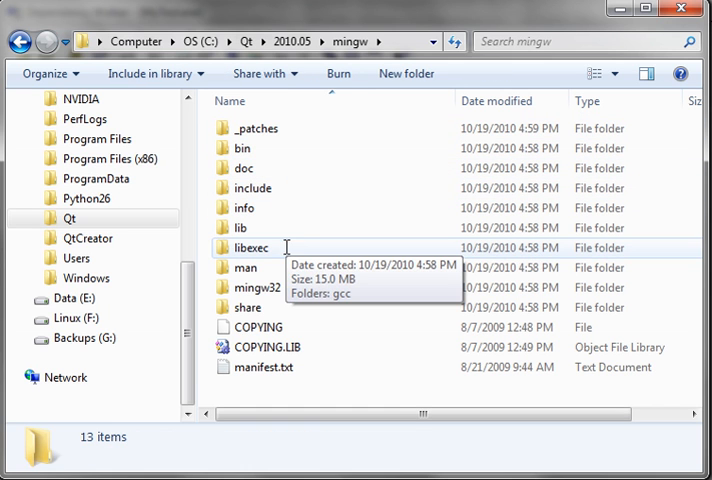
{"action": "mouse_move", "coordinate": [242, 148]}
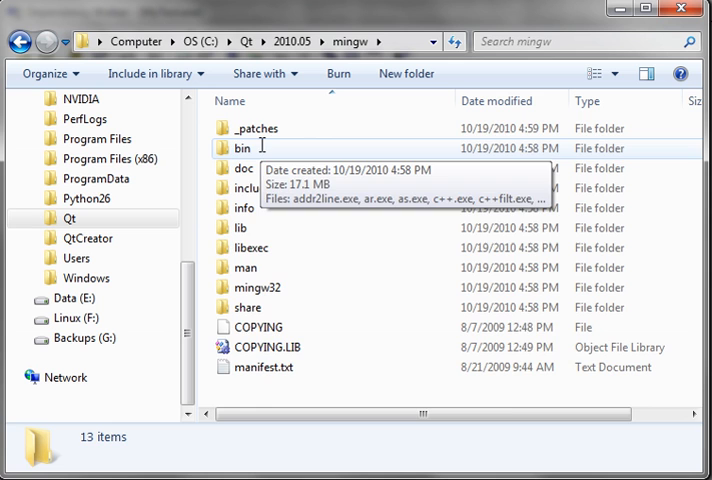
{"action": "double_click", "coordinate": [242, 148]}
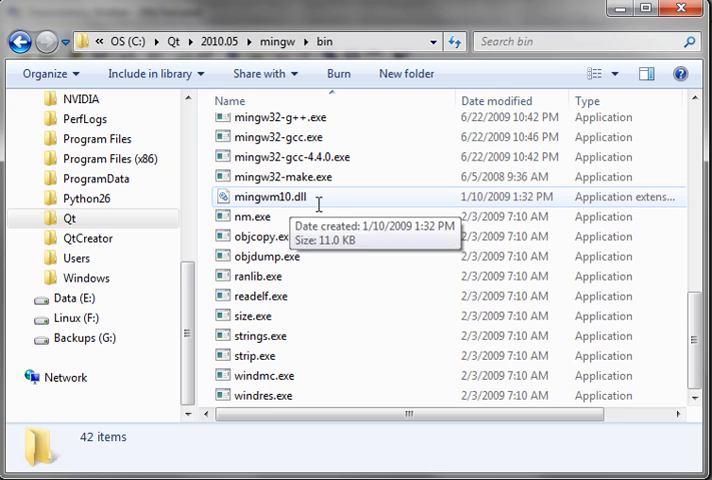
{"action": "left_click", "coordinate": [270, 196]}
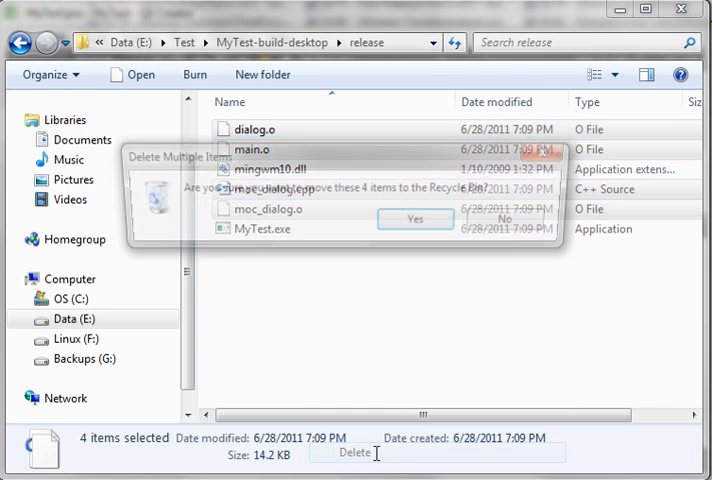
Delete the build leftovers, run MyTest.exe and dismiss its missing QtCore4.dll error
{"action": "left_click", "coordinate": [414, 218]}
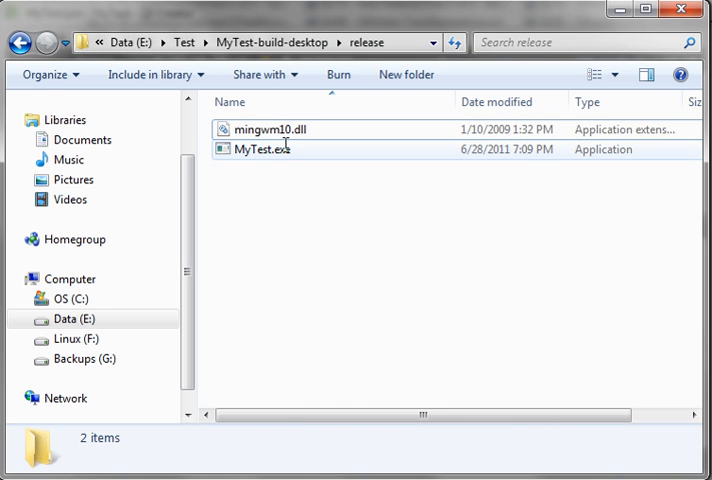
{"action": "left_click", "coordinate": [272, 128]}
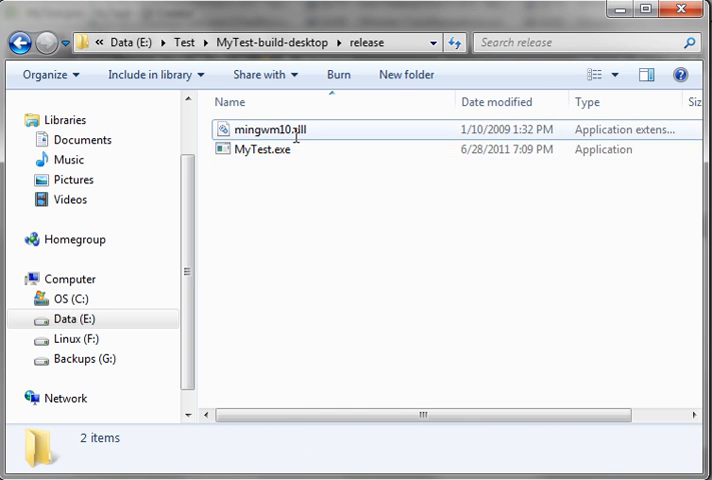
{"action": "double_click", "coordinate": [262, 148]}
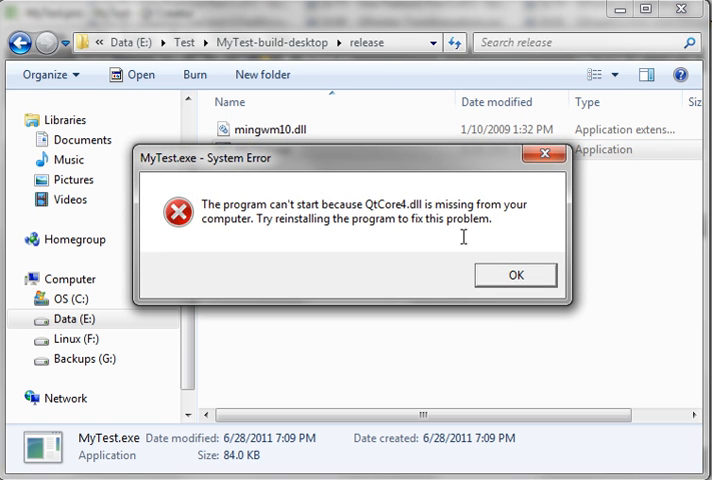
{"action": "left_click", "coordinate": [514, 276]}
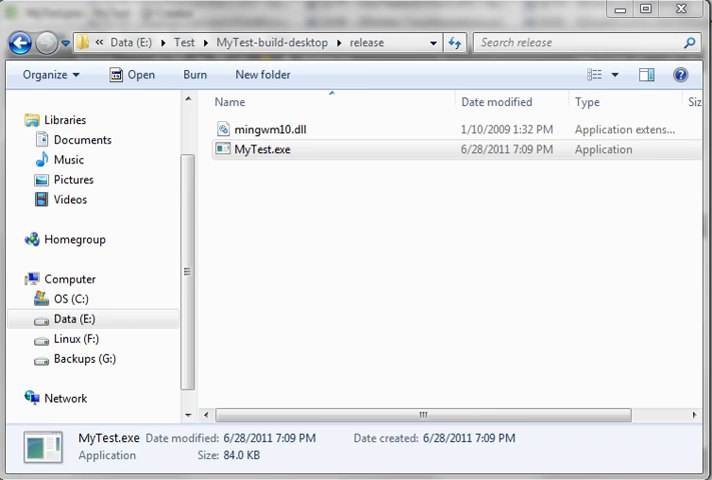
{"action": "double_click", "coordinate": [262, 148]}
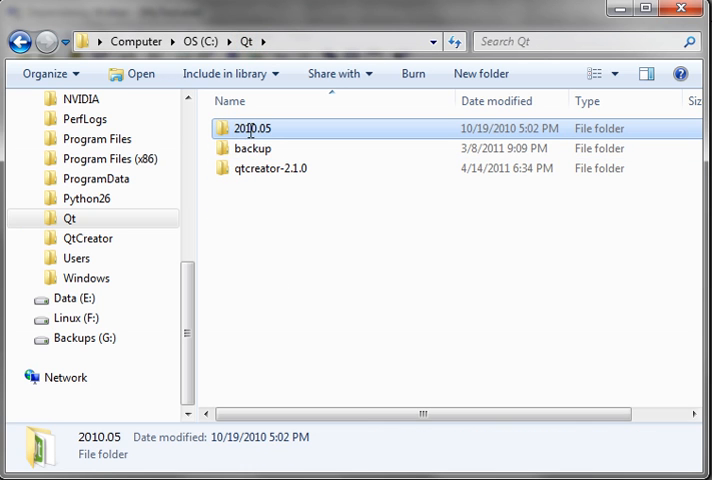
Browse into C:\Qt\2010.05\qt\bin where the Qt runtime DLLs are listed
{"action": "double_click", "coordinate": [252, 128]}
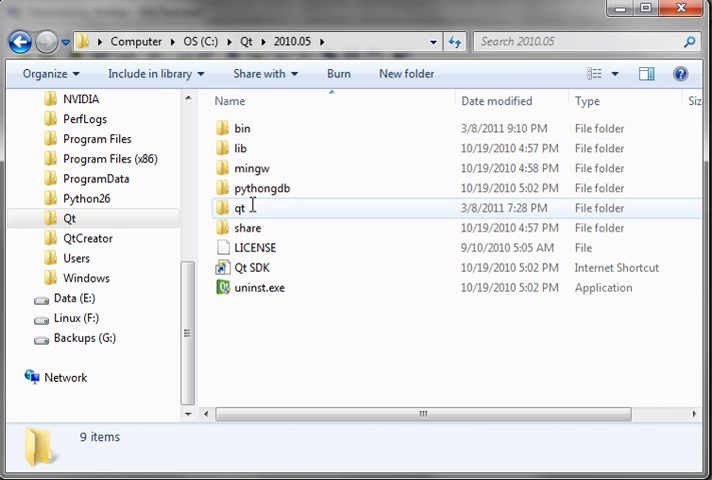
{"action": "double_click", "coordinate": [242, 208]}
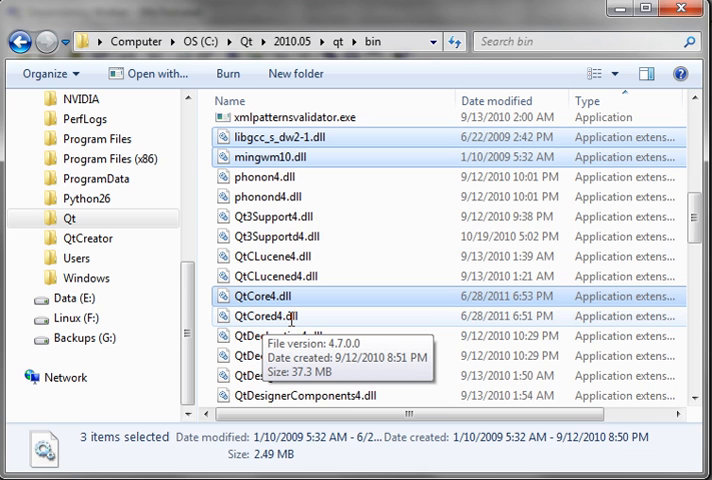
{"action": "mouse_move", "coordinate": [284, 296]}
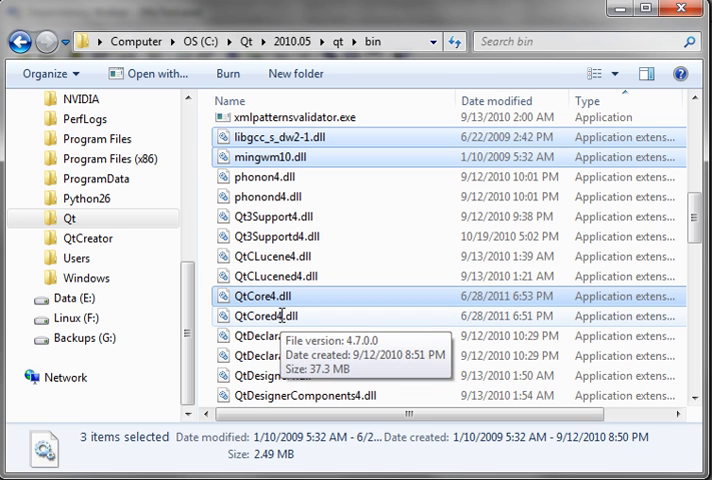
{"action": "scroll", "scroll_direction": "down", "scroll_amount": 3}
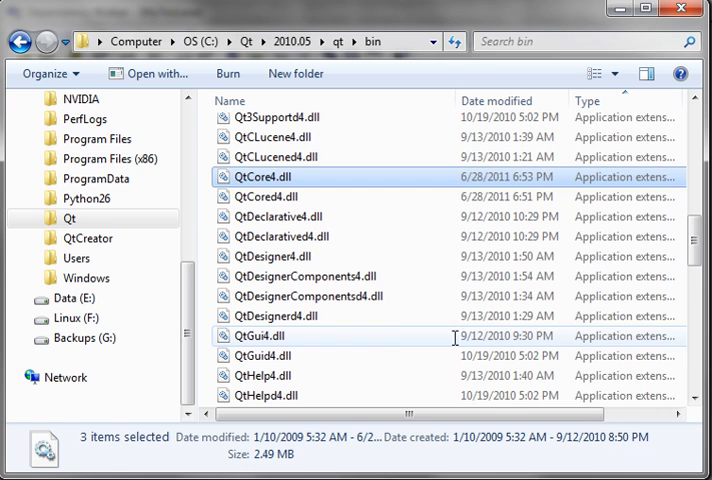
Copy the Qt DLLs into the release folder and run MyTest.exe beside them
{"action": "left_click", "coordinate": [262, 336]}
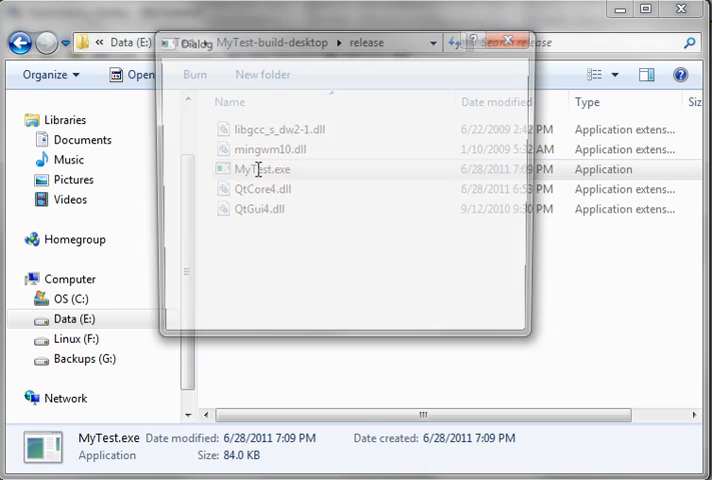
{"action": "double_click", "coordinate": [264, 168]}
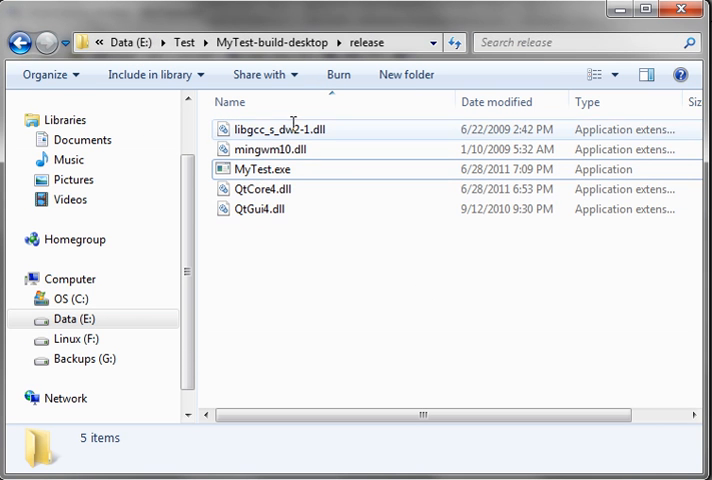
{"action": "mouse_move", "coordinate": [262, 168]}
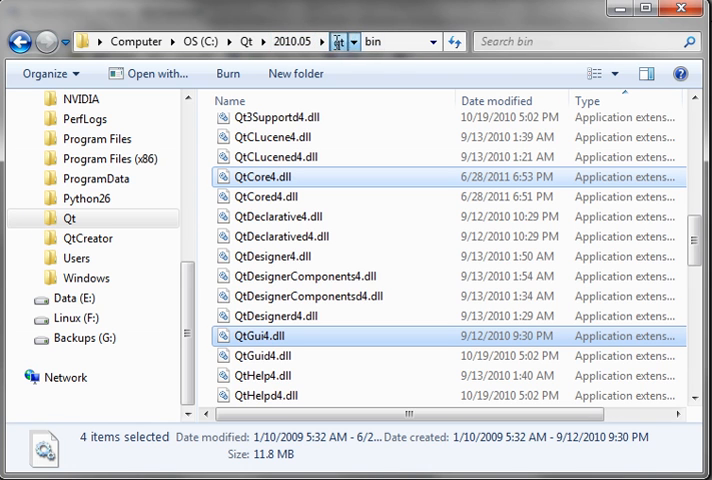
Rename release's QtCore4.dll to QtCore4.dll_OLD and paste in the newer QtCore4.dll from Qt\2010.05\bin
{"action": "left_click", "coordinate": [292, 40]}
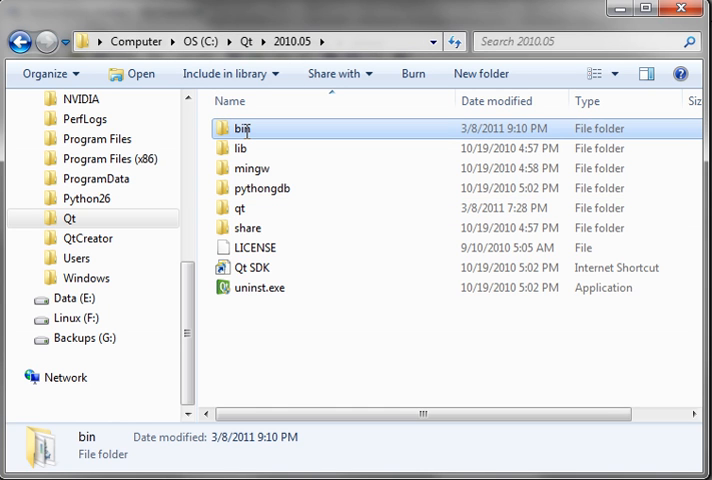
{"action": "double_click", "coordinate": [242, 128]}
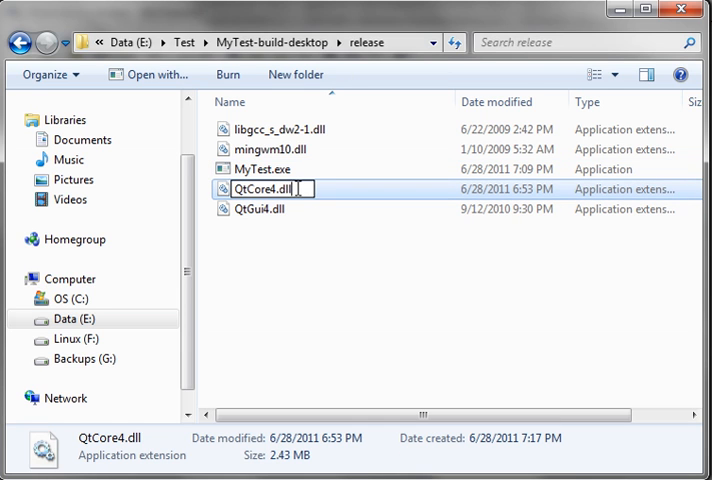
{"action": "type", "text": "_OLD"}
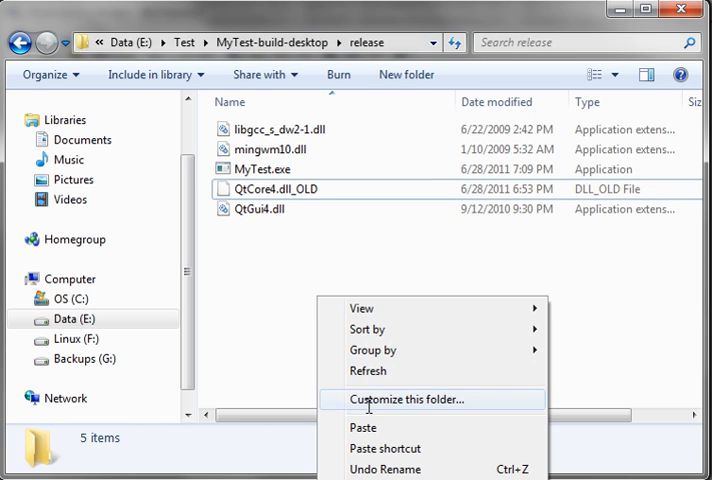
{"action": "left_click", "coordinate": [362, 428]}
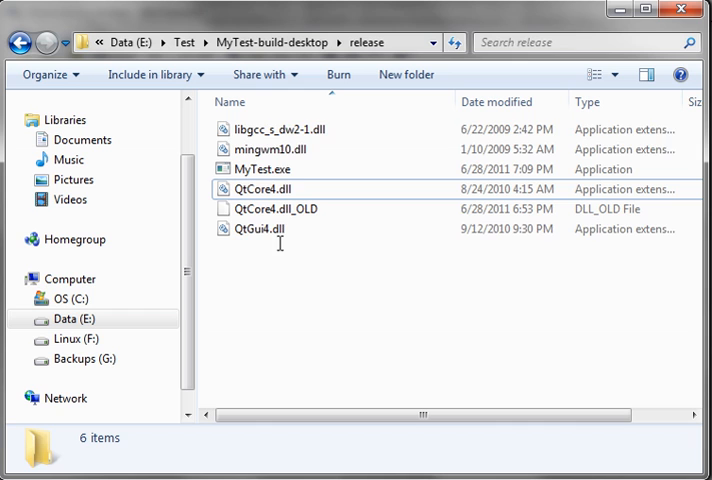
{"action": "left_click", "coordinate": [262, 168]}
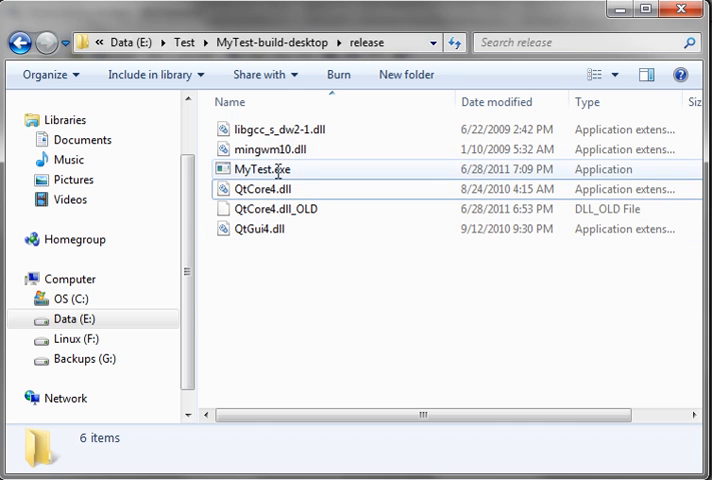
Run MyTest.exe with the 4.7.0 QtCore4.dll, dismiss the Entry Point Not Found error, and start Dependency Walker
{"action": "double_click", "coordinate": [262, 168]}
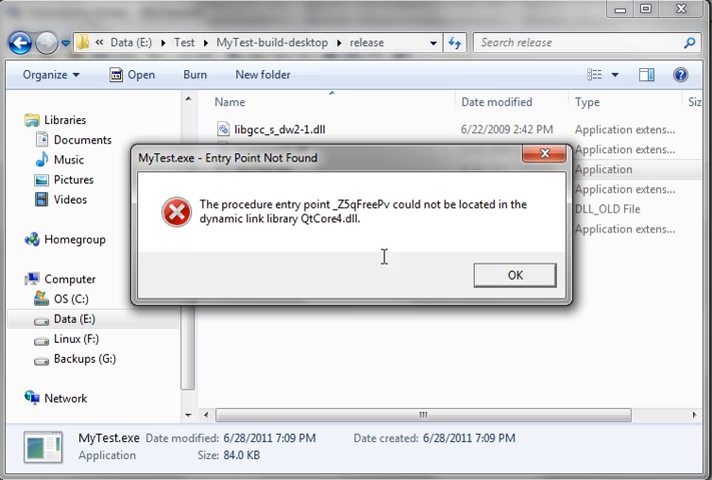
{"action": "left_click", "coordinate": [514, 276]}
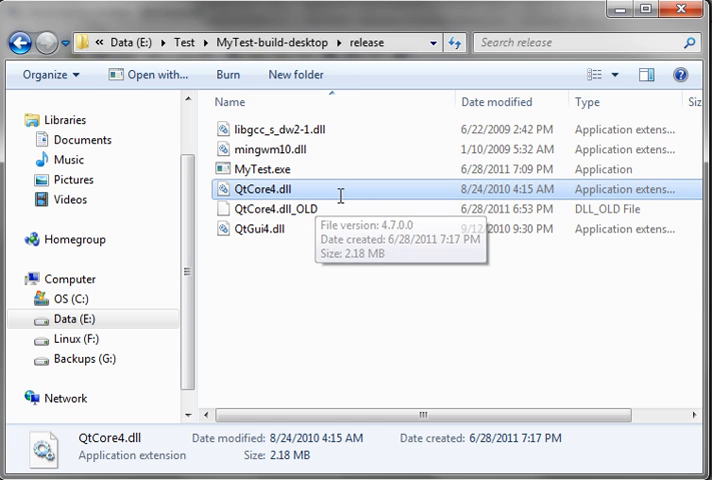
{"action": "mouse_move", "coordinate": [262, 228]}
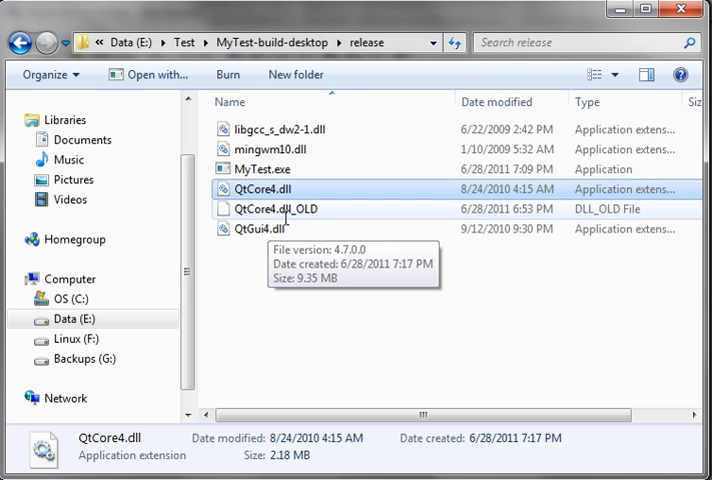
{"action": "left_click", "coordinate": [276, 208]}
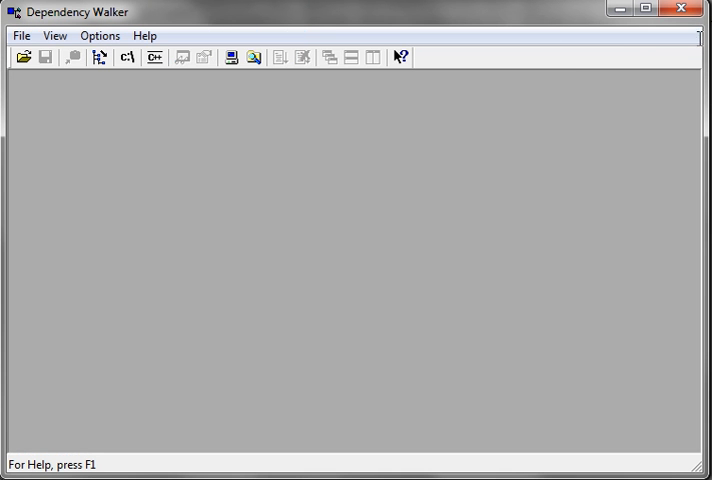
Load MyTest.exe in Dependency Walker and view QTCORE4.DLL's unresolved imports such as _ZSsFreePv
{"action": "left_click", "coordinate": [24, 56]}
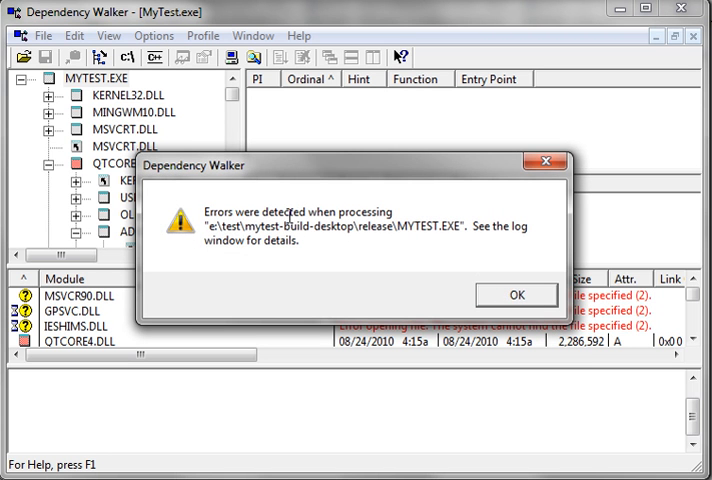
{"action": "left_click", "coordinate": [516, 296]}
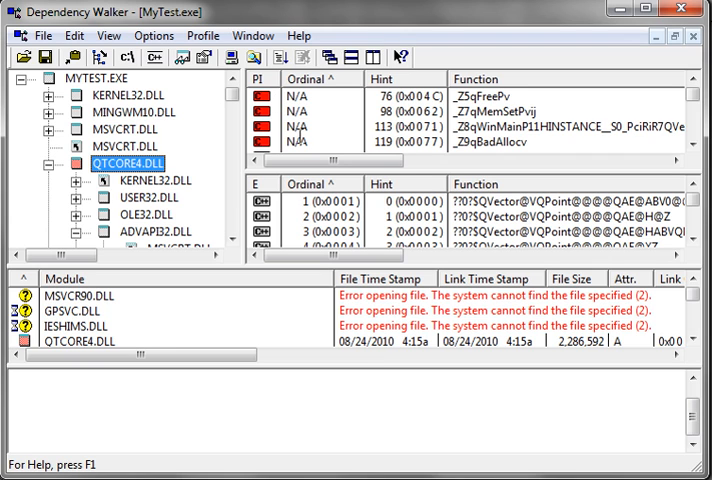
{"action": "mouse_move", "coordinate": [488, 88]}
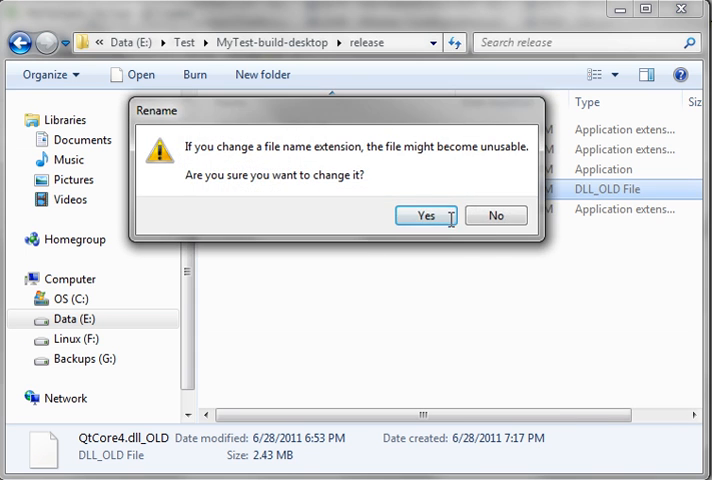
Restore QtCore4.dll from QtCore4.dll_OLD, confirming the .dll extension warning
{"action": "left_click", "coordinate": [424, 216]}
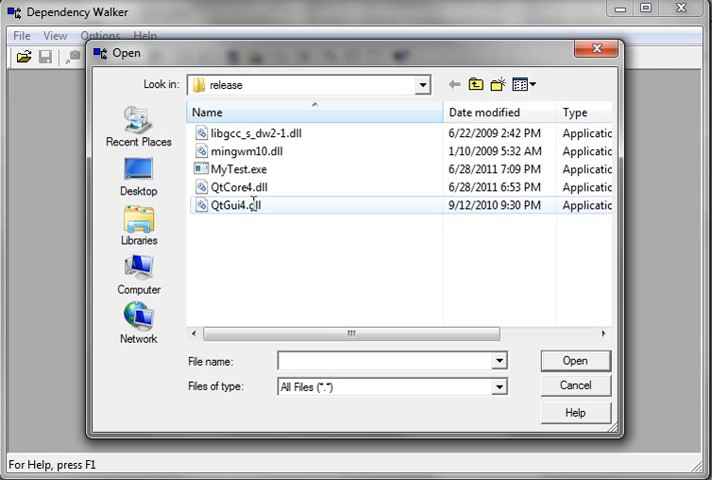
Reload MyTest.exe so only delay-load warnings remain, with no unresolved Qt imports
{"action": "left_click", "coordinate": [576, 384]}
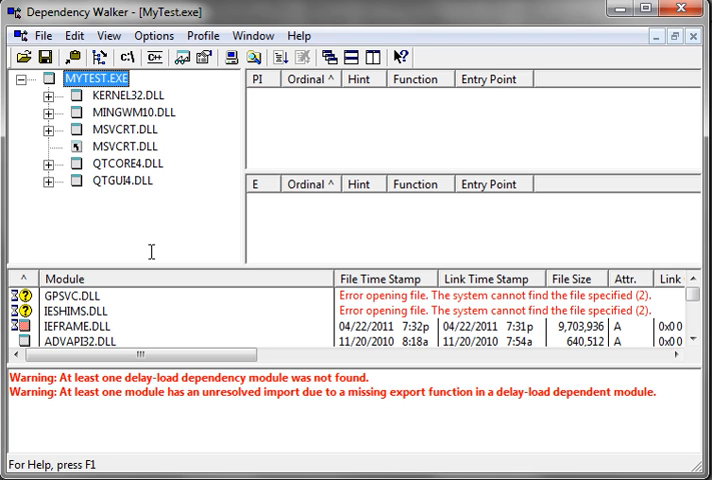
{"action": "mouse_move", "coordinate": [384, 164]}
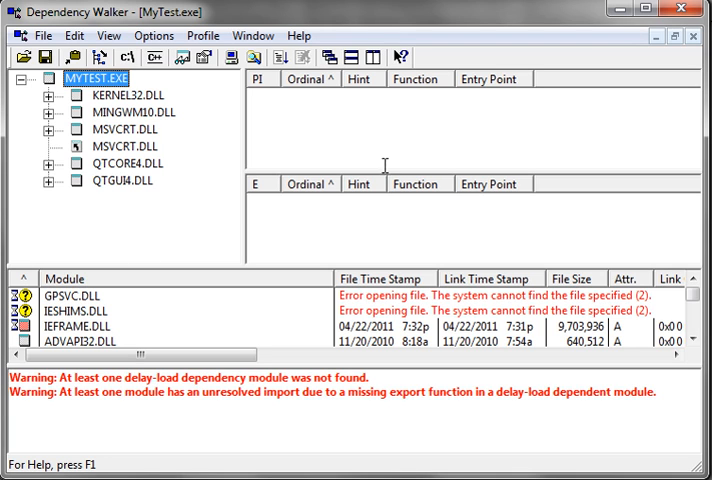
{"action": "mouse_move", "coordinate": [156, 212]}
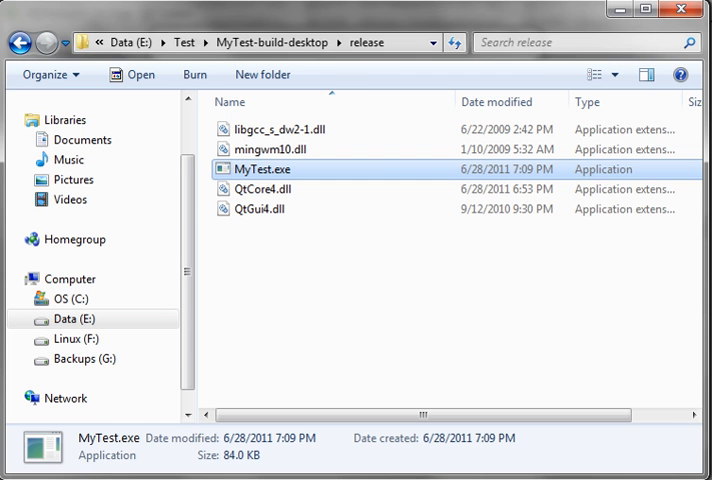
Launch MyTest with the original DLLs, then expand QTGUI4.DLL's dependencies and list OLE32.DLL's imported functions
{"action": "double_click", "coordinate": [260, 168]}
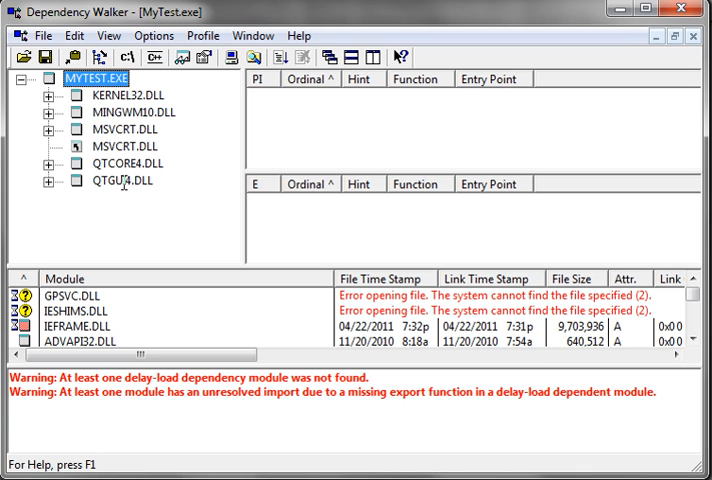
{"action": "mouse_move", "coordinate": [140, 146]}
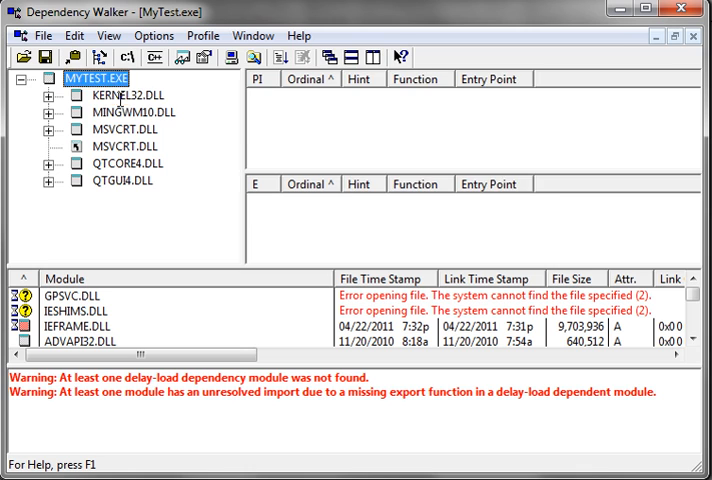
{"action": "left_click", "coordinate": [126, 146]}
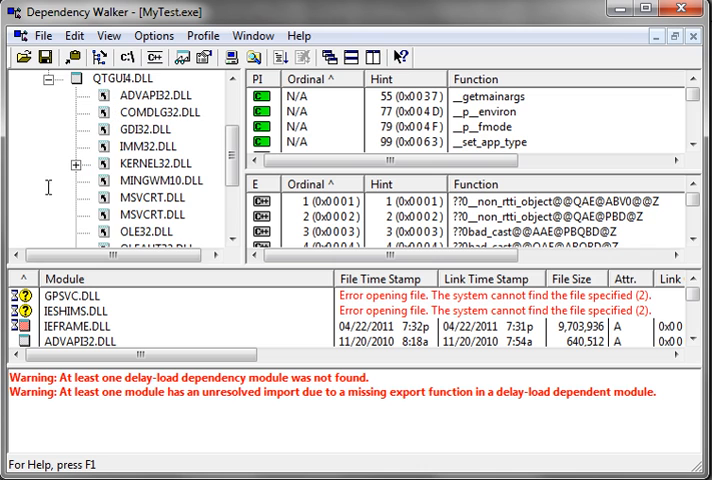
{"action": "left_click", "coordinate": [148, 232]}
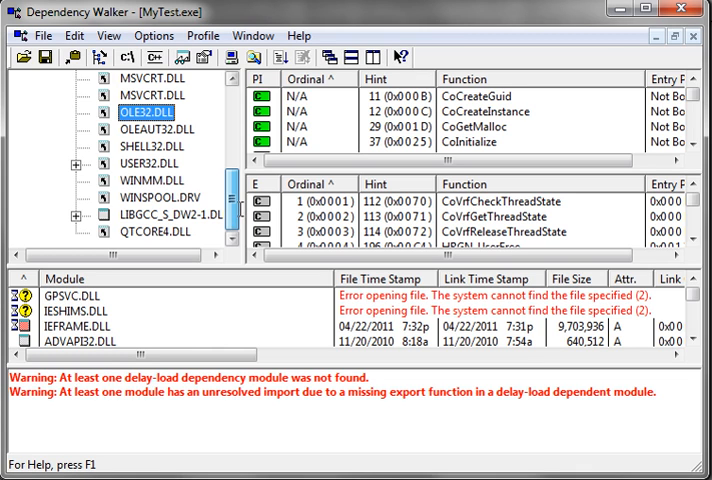
{"action": "mouse_move", "coordinate": [238, 206]}
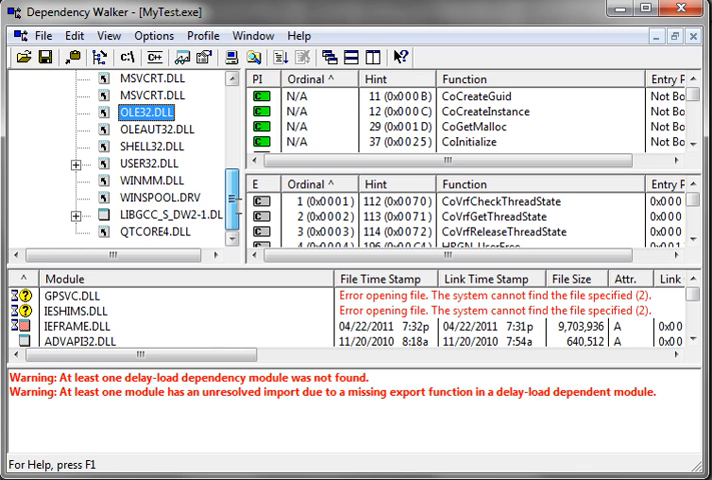